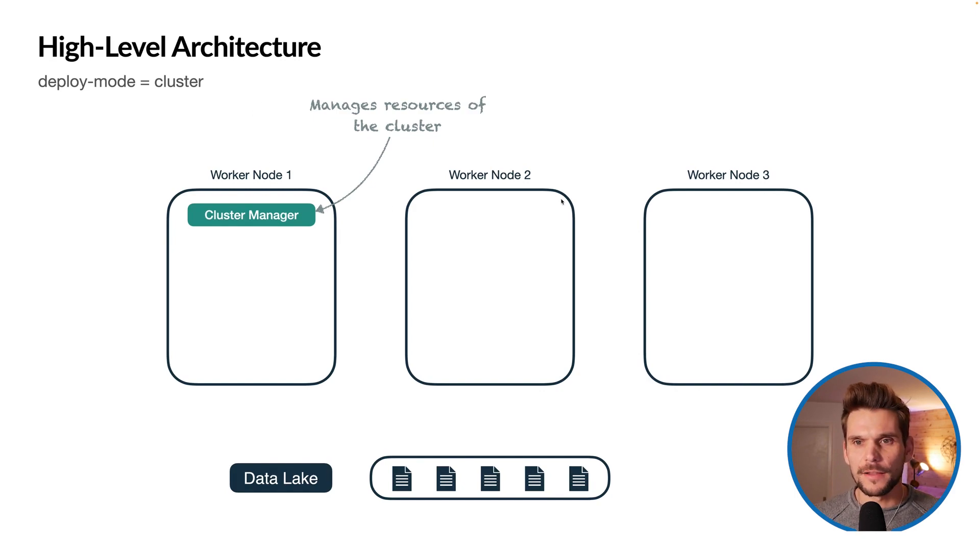
pyautogui.moveTo(303, 172)
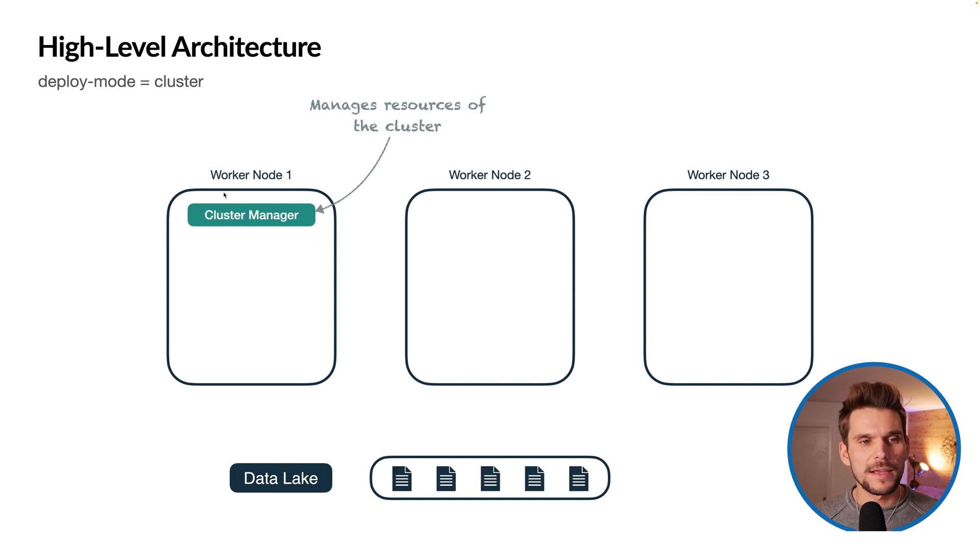
pyautogui.moveTo(317, 214)
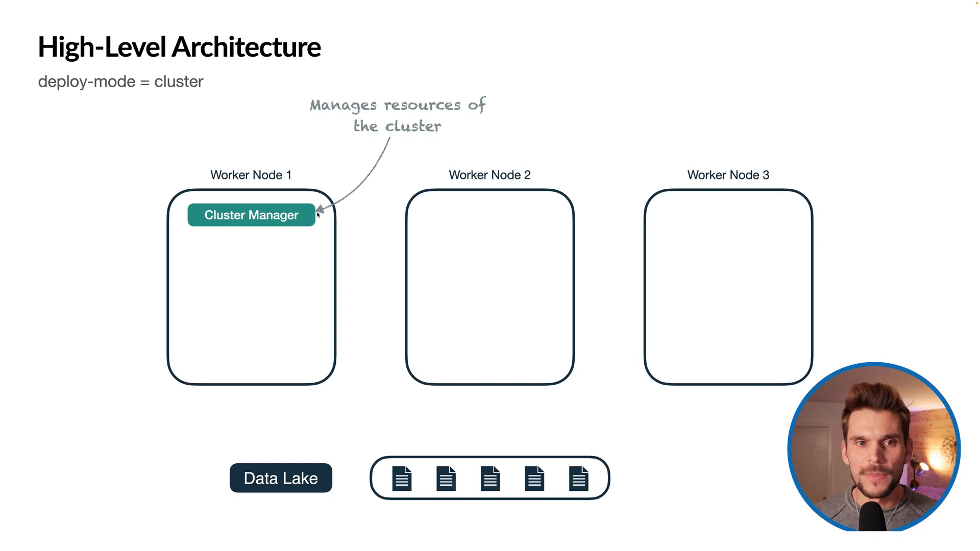
pyautogui.moveTo(402, 127)
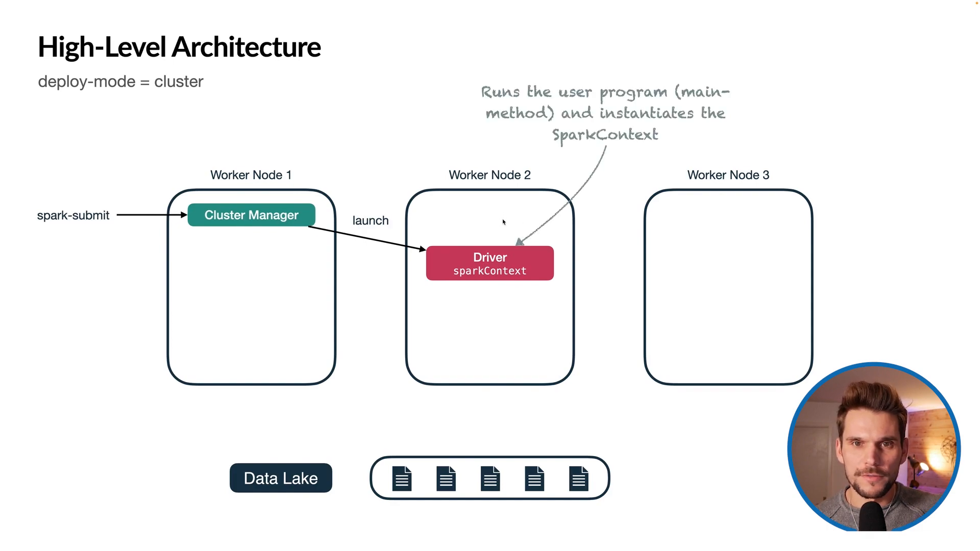
pyautogui.moveTo(531, 123)
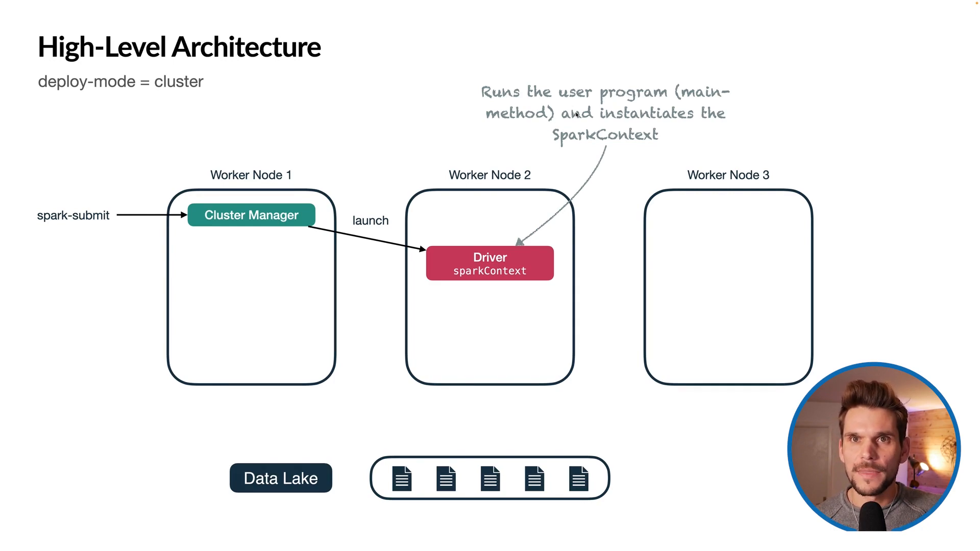
pyautogui.moveTo(600, 139)
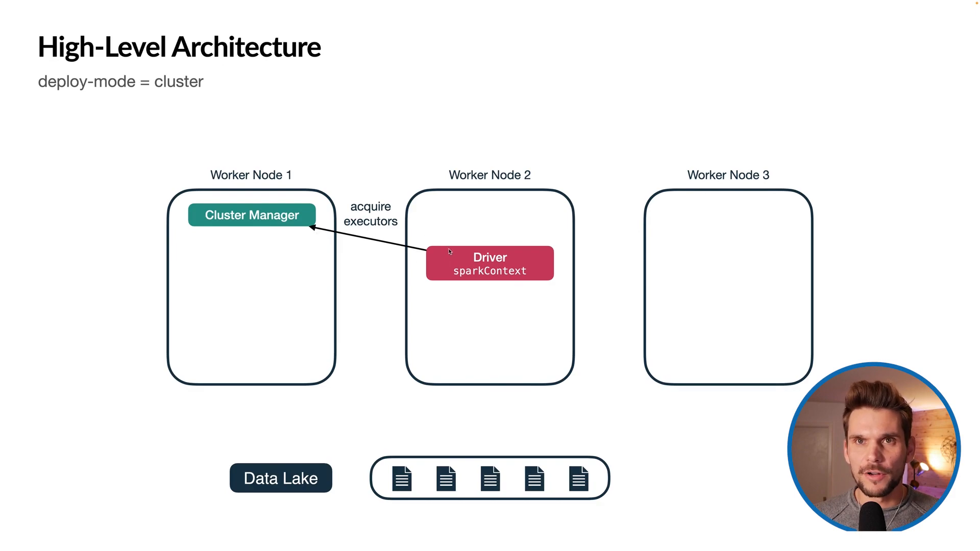
pyautogui.moveTo(385, 253)
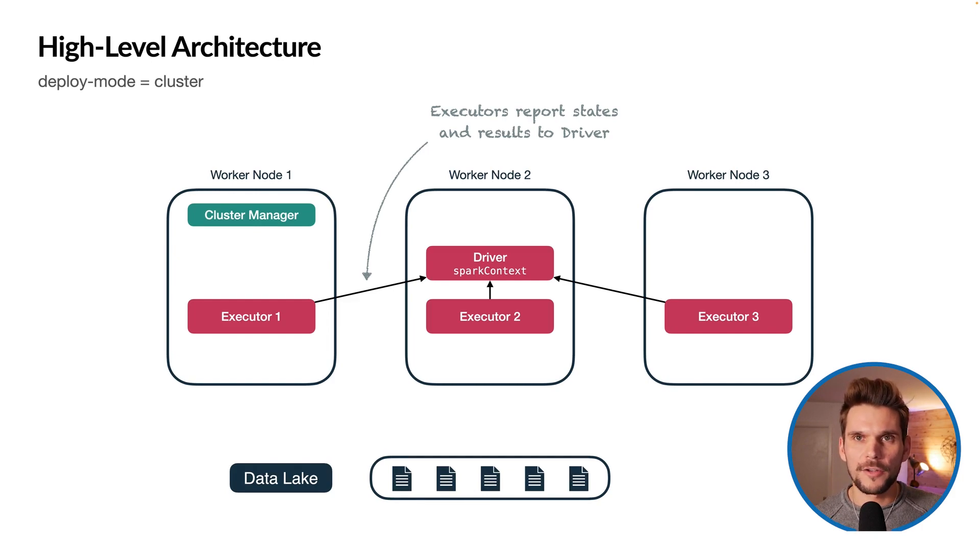
# Advance the slide to reveal Executors 1–3 sending states and results to the Driver
pyautogui.press('right')
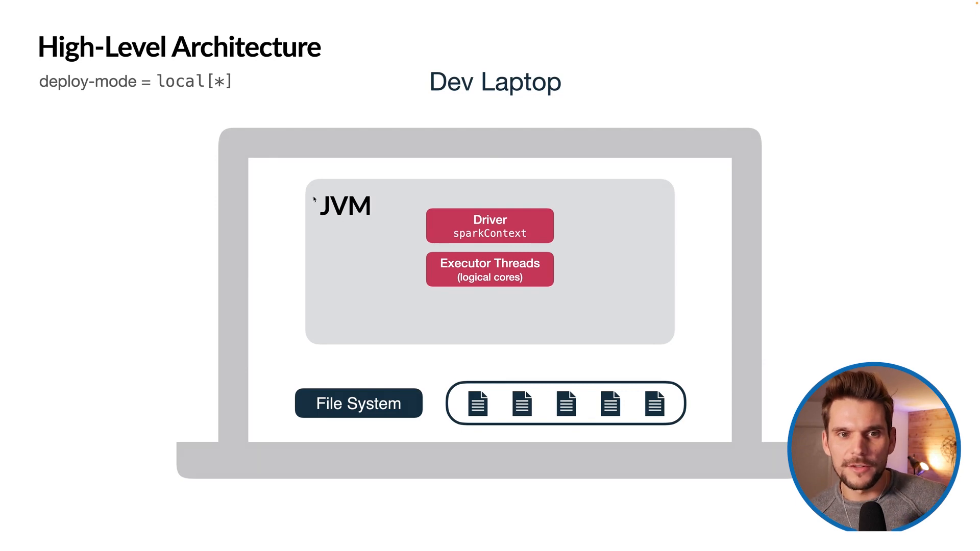
pyautogui.moveTo(571, 196)
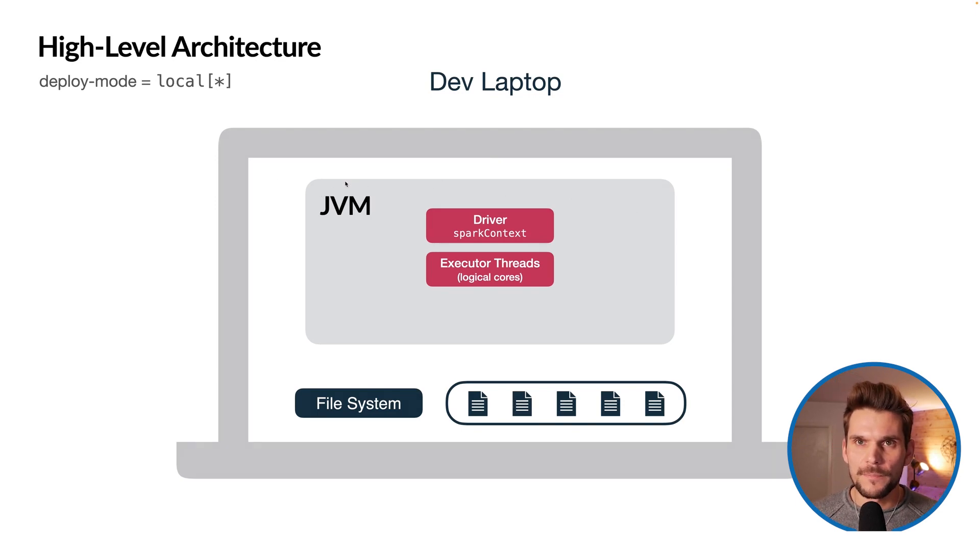
pyautogui.moveTo(462, 217)
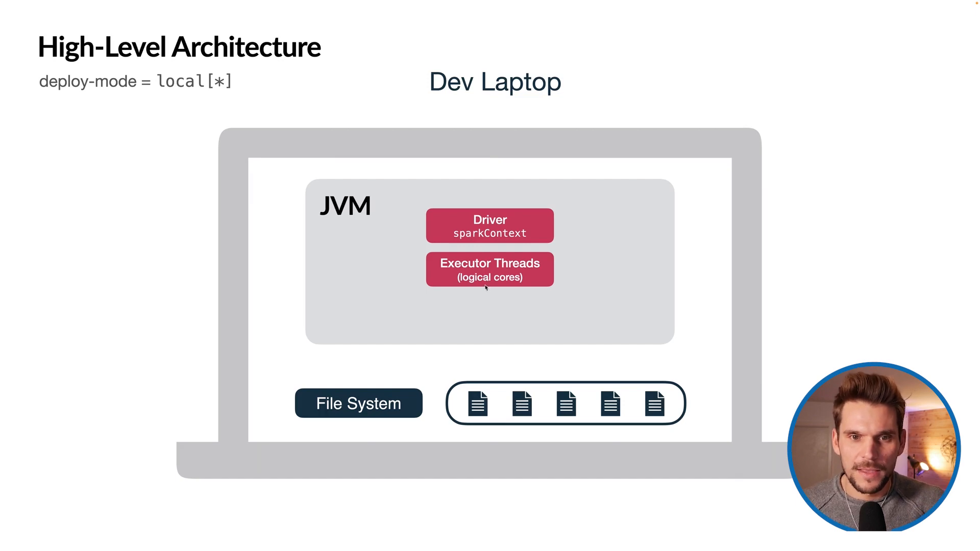
pyautogui.moveTo(451, 277)
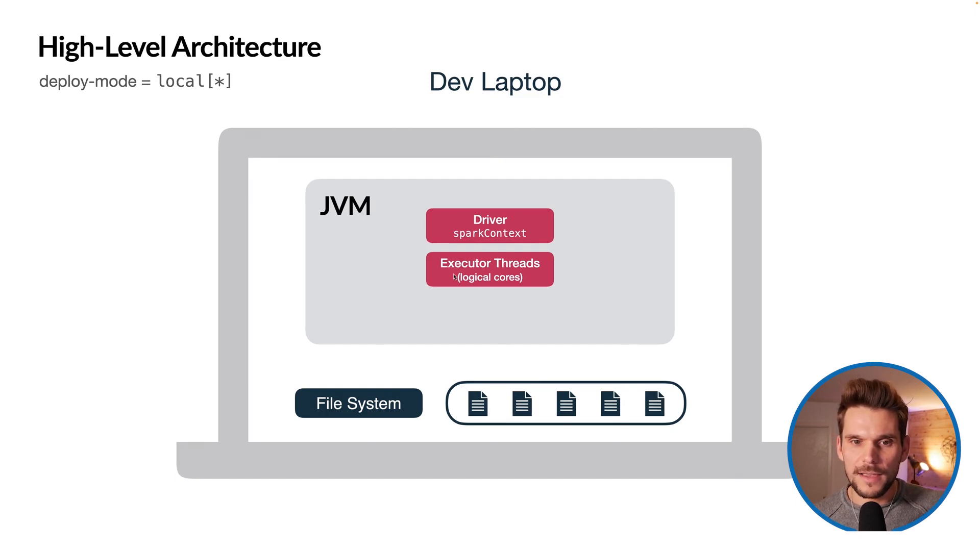
pyautogui.moveTo(512, 281)
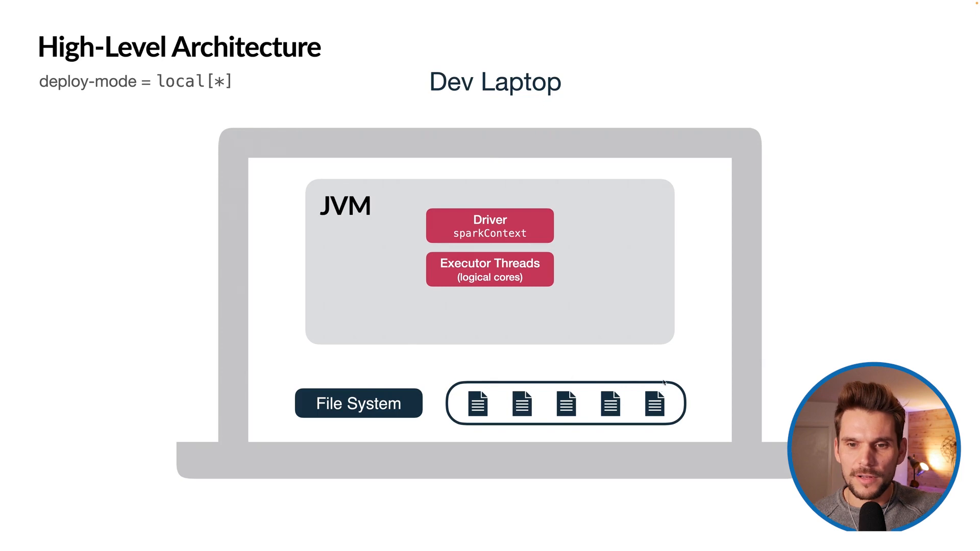
pyautogui.moveTo(378, 375)
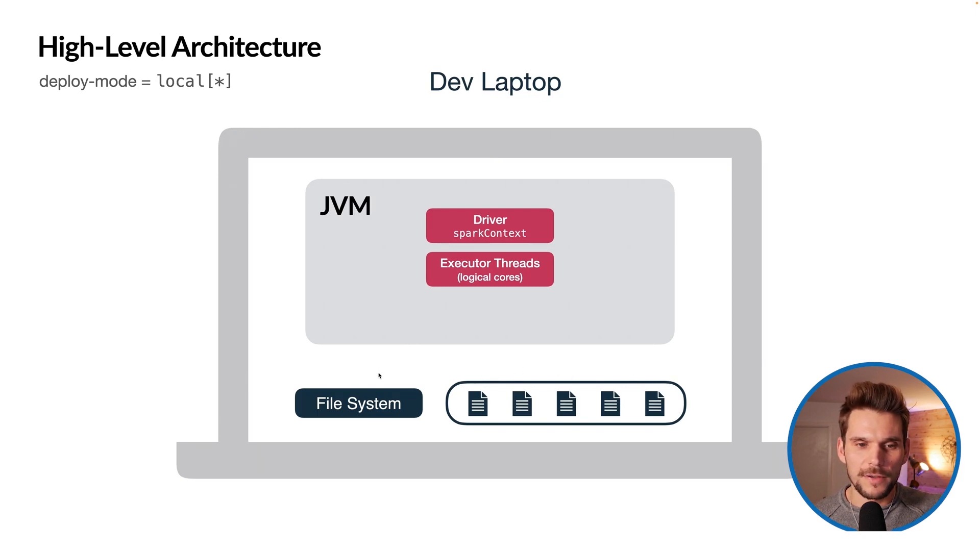